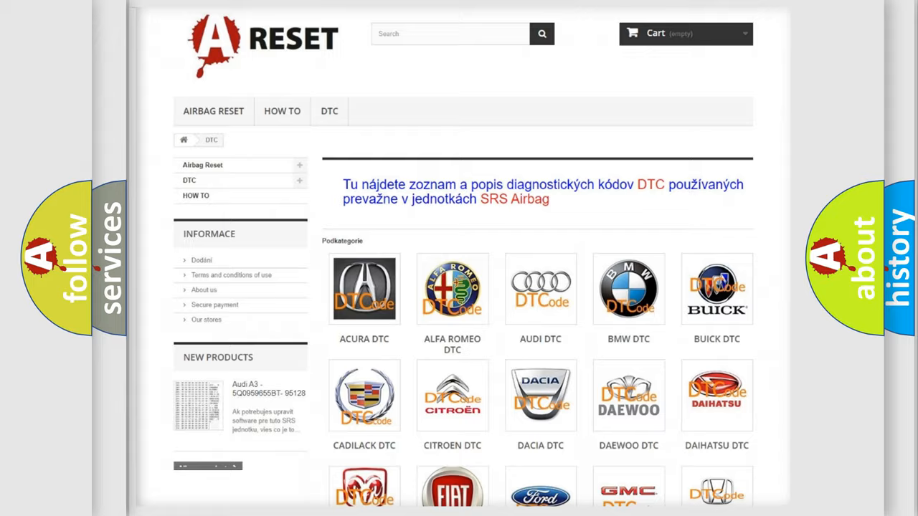
# - Go to the GMC DTC page and scroll through its B-code subcategories (B0002, B0012, ...) and back to the top
pyautogui.scroll(-3)
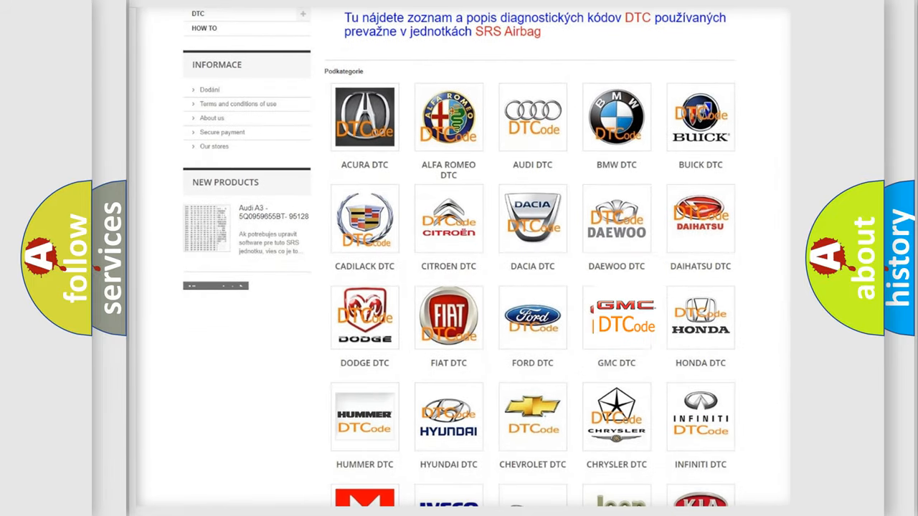
pyautogui.click(617, 317)
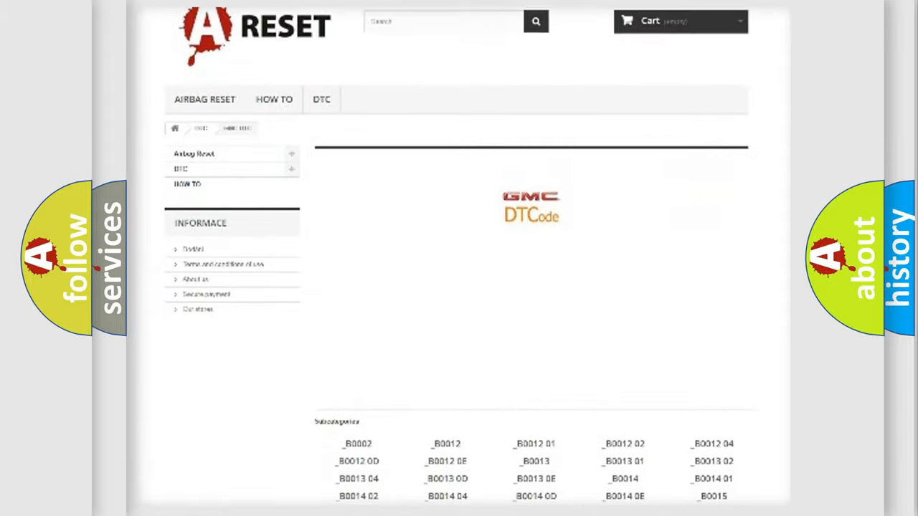
pyautogui.scroll(-3)
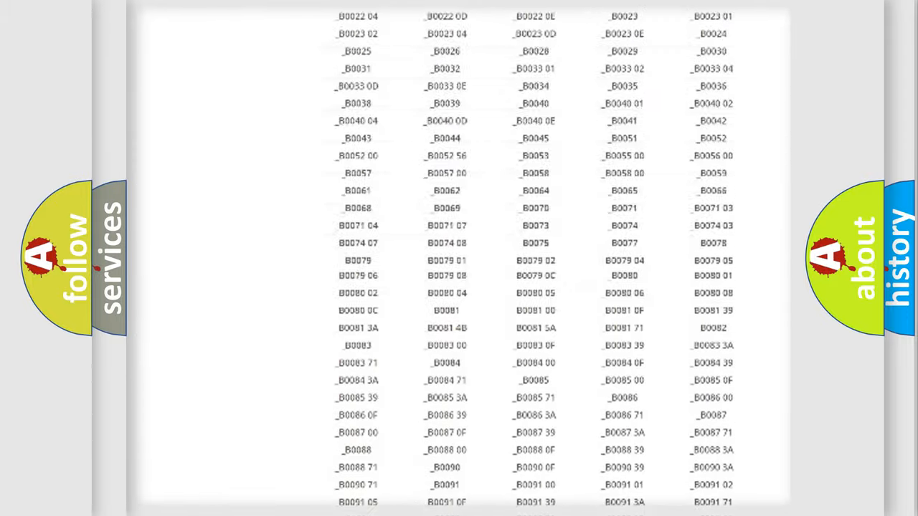
pyautogui.scroll(3)
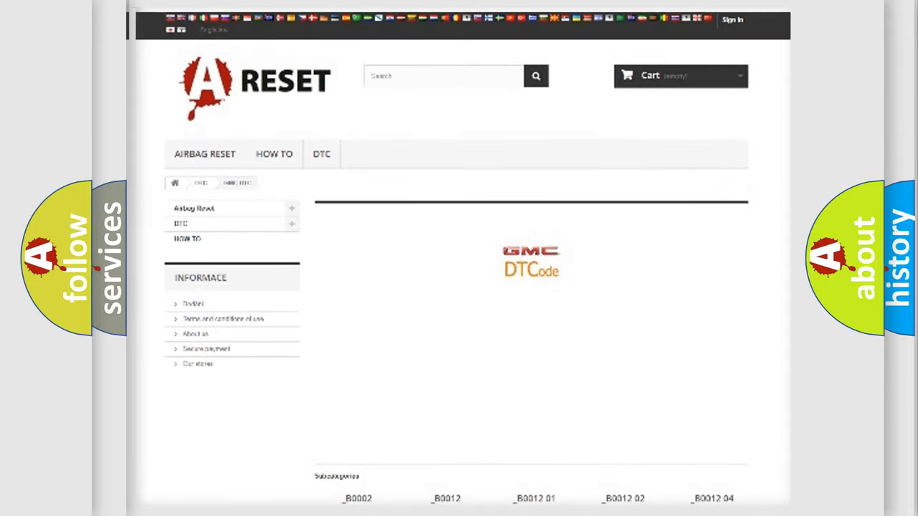